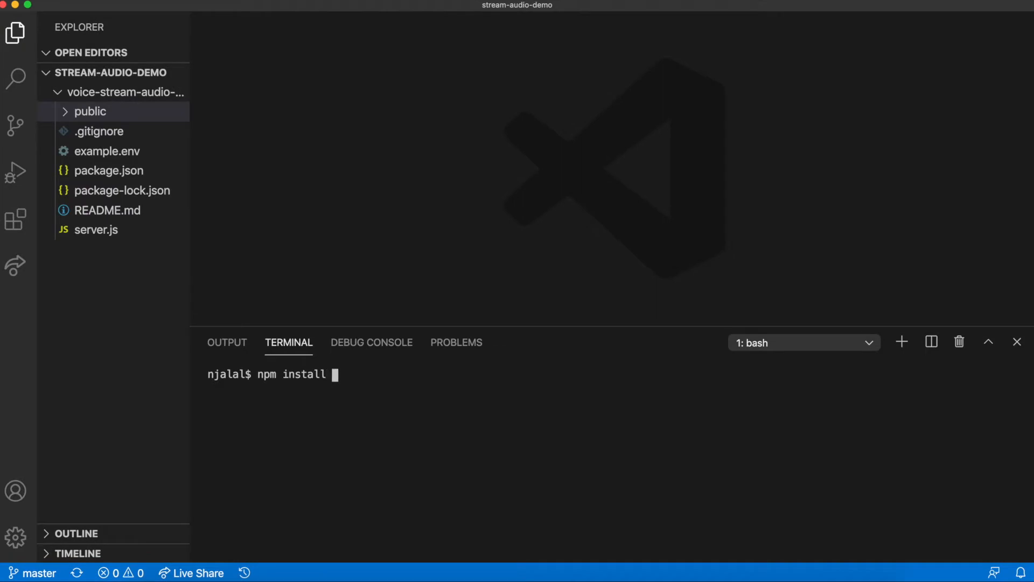
Step: Install nexmo-cli via npm and run nexmo setup with YOUR_API_KEY and YOUR_API_SECRET
type("nexmo-cli")
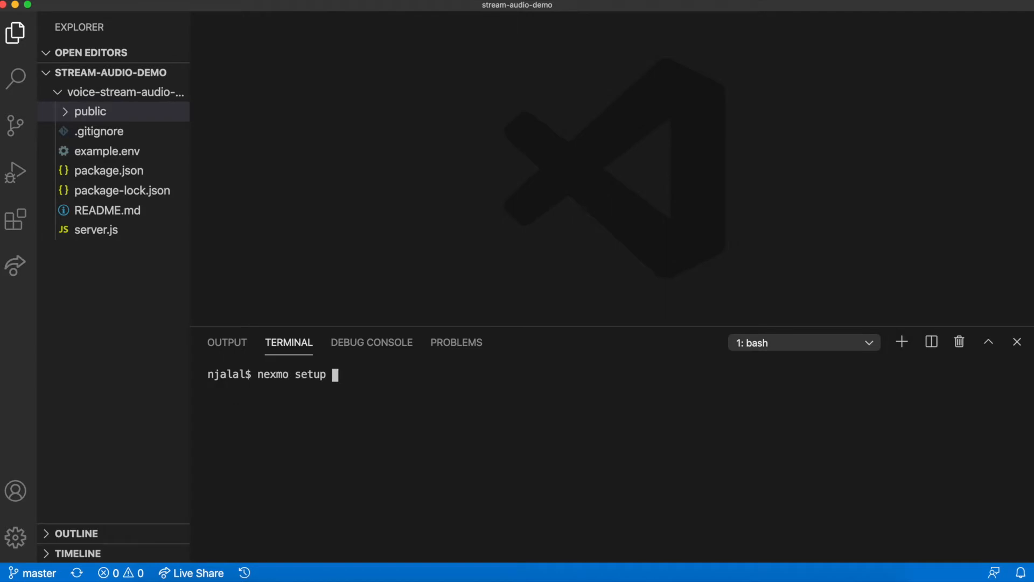
type("YOUR_API")
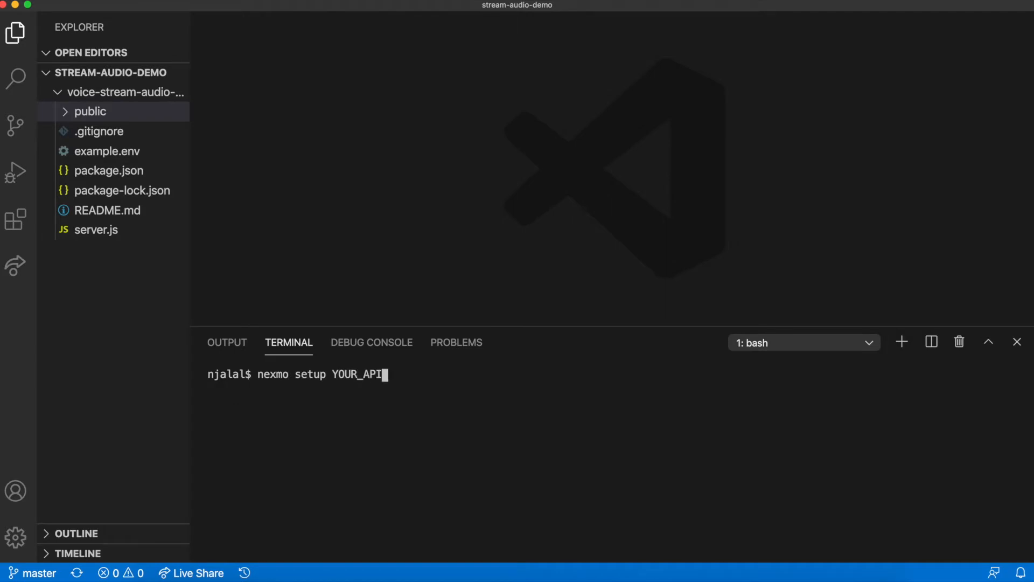
type("_KEY YOUR_")
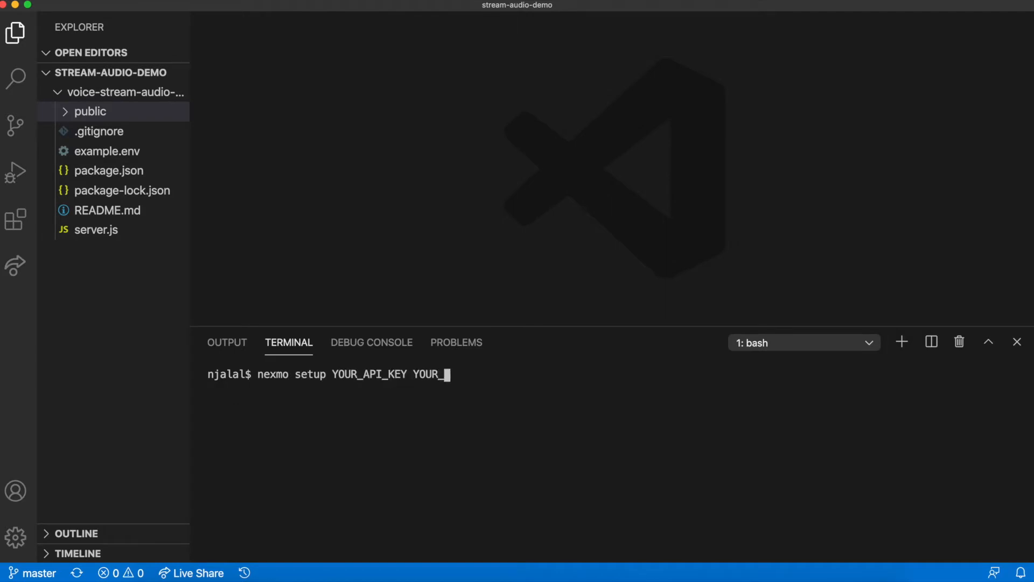
type("API_SECRET")
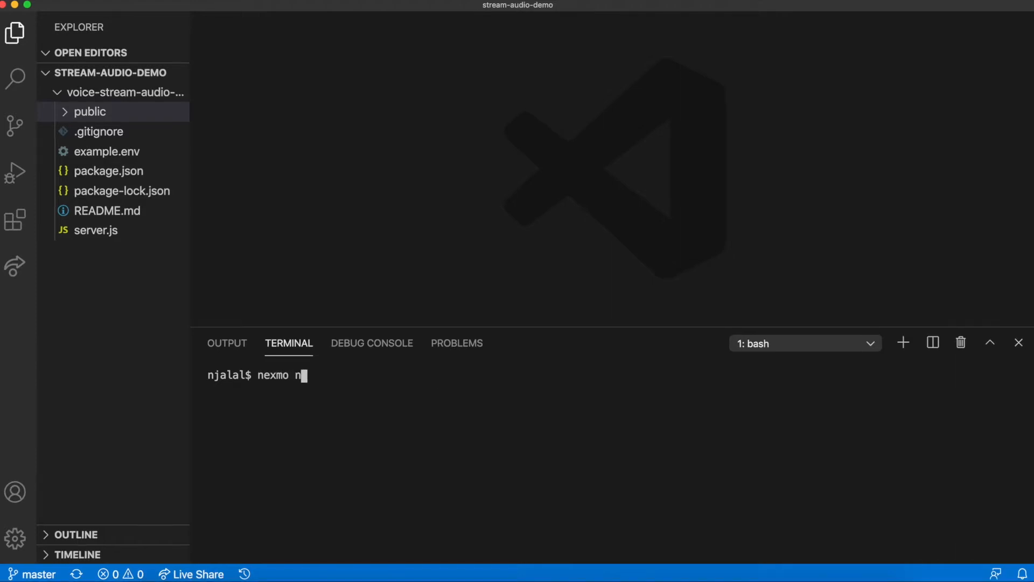
Step: Buy a Canadian number with nexmo number:buy --country_code CA and confirm the purchase
type("umber:")
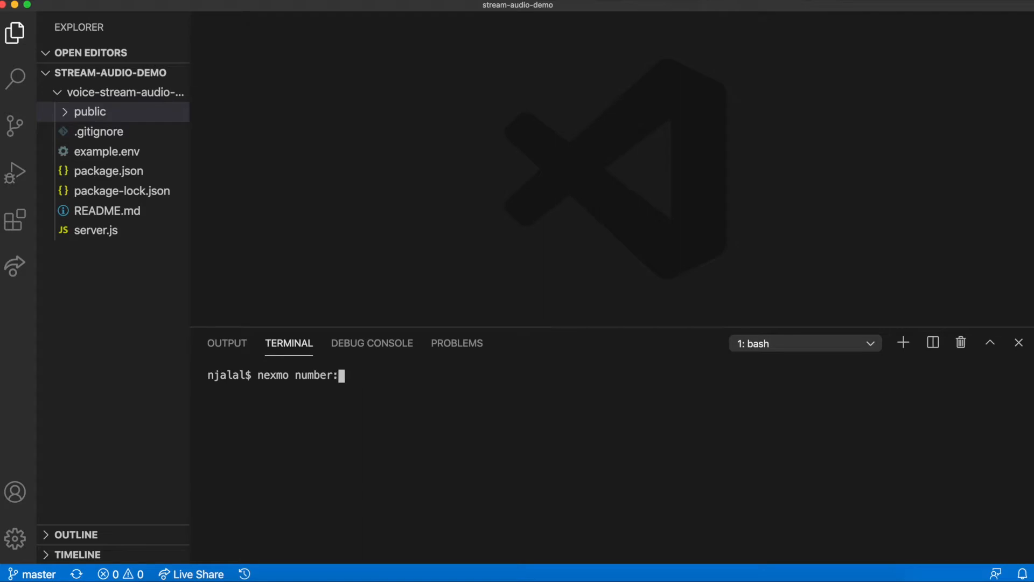
type("buy --co")
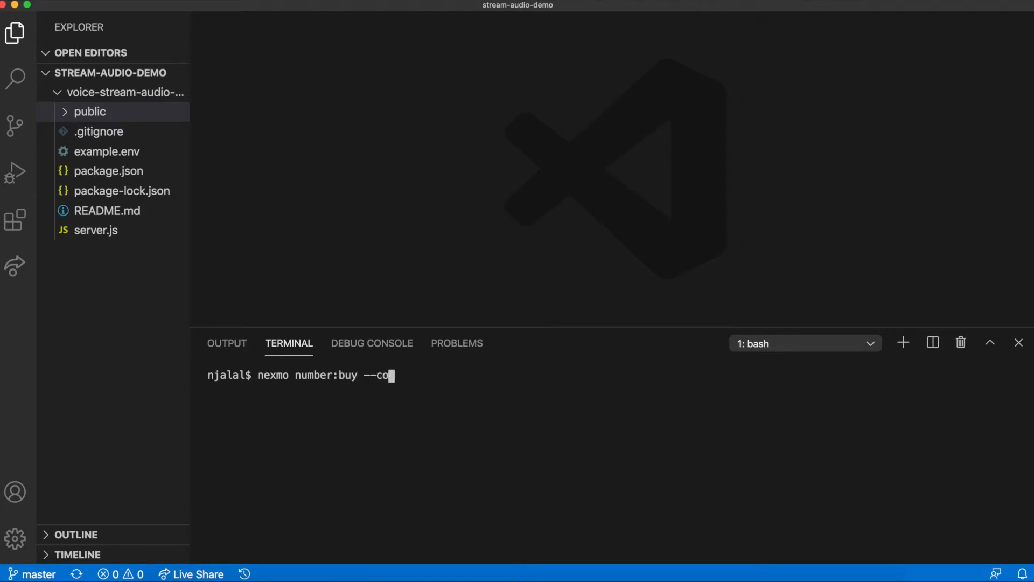
type("untry_")
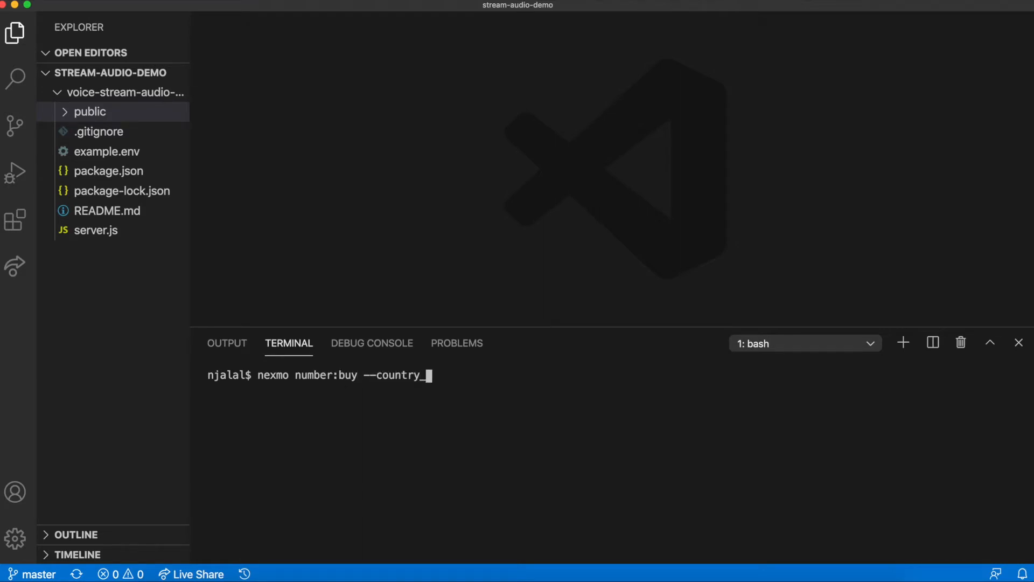
type("_code CA")
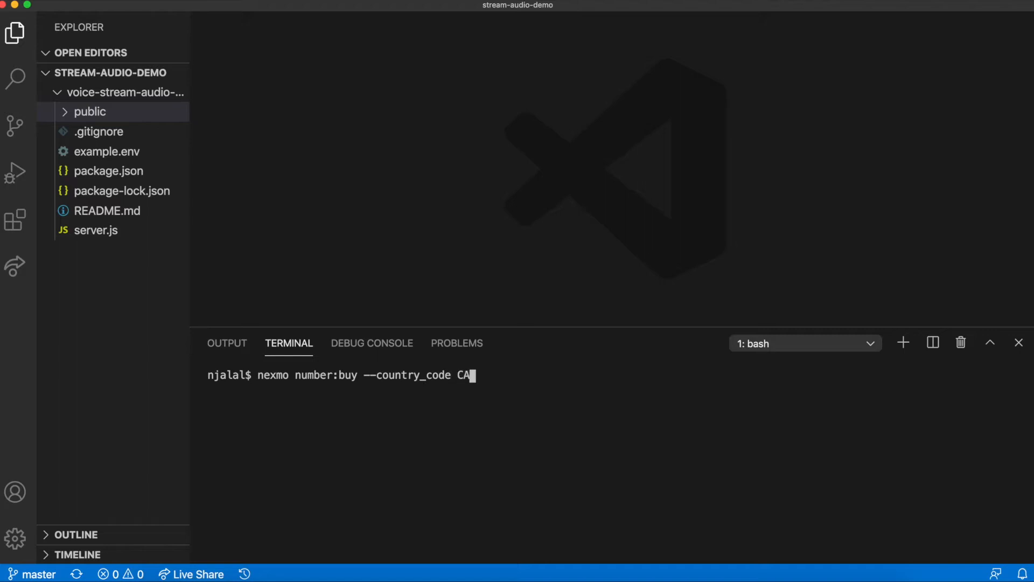
key("Return")
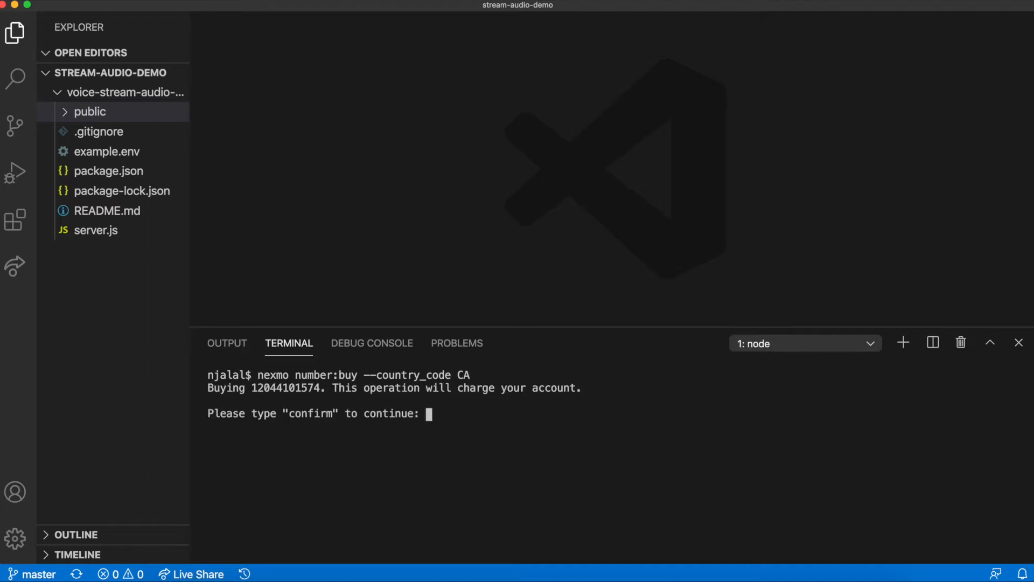
type("confirm")
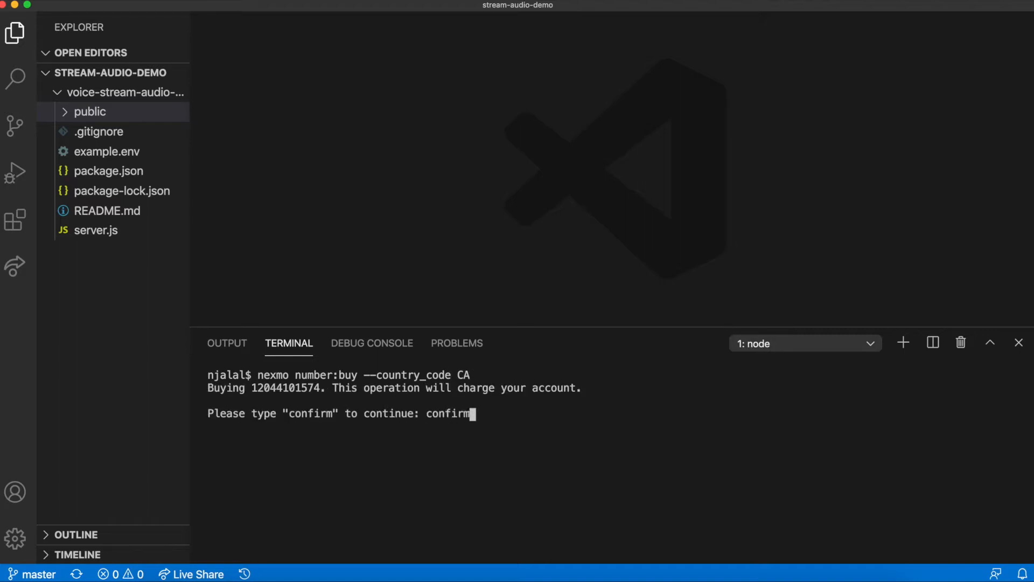
key("Return")
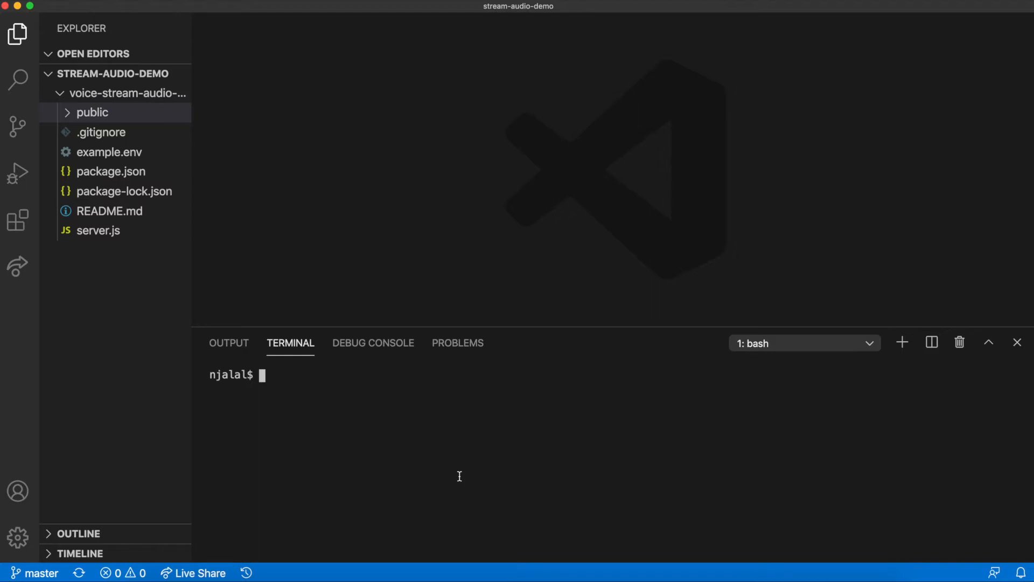
Step: Run nexmo app:create "Play an audio app" with example.com answer/event URLs and --keyfile private.key
type("nexmo app:create")
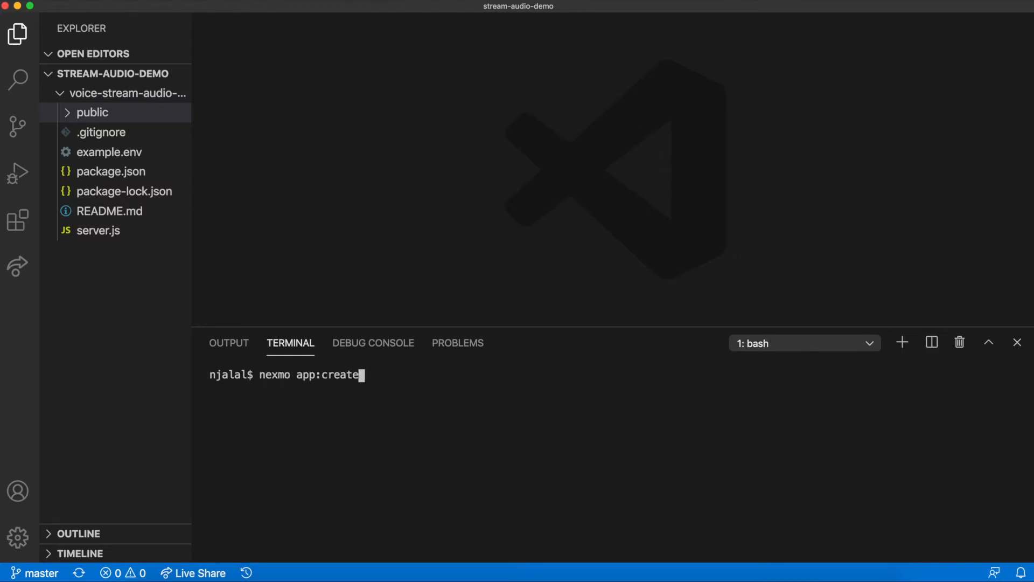
type("\"Play an audio app\" http://exm")
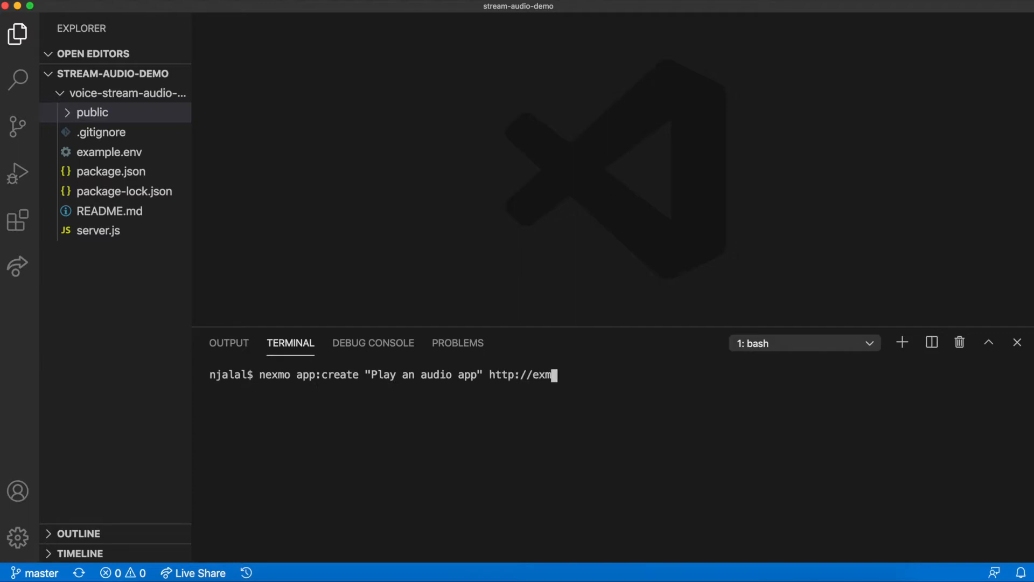
type("ample.com/answer http://example")
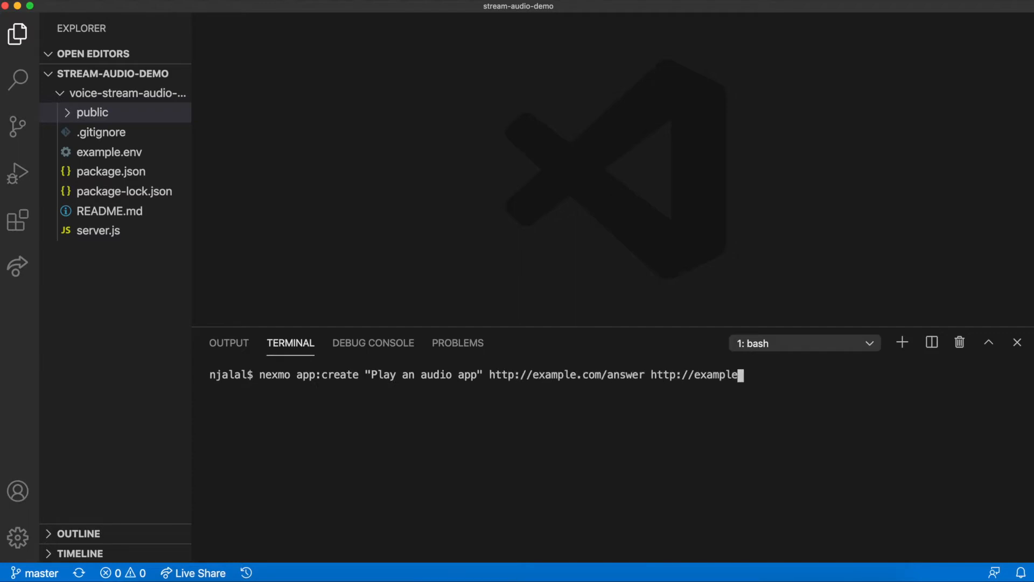
type(".com/event --keyfi")
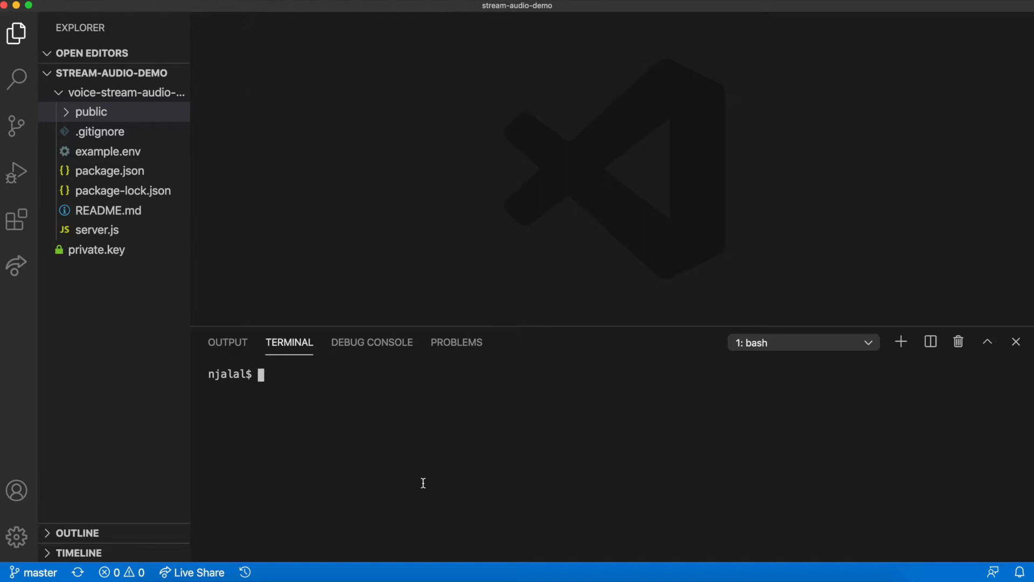
Step: Install the project dependencies with npm install, auditing 142 packages with zero vulnerabilities
type("npm install")
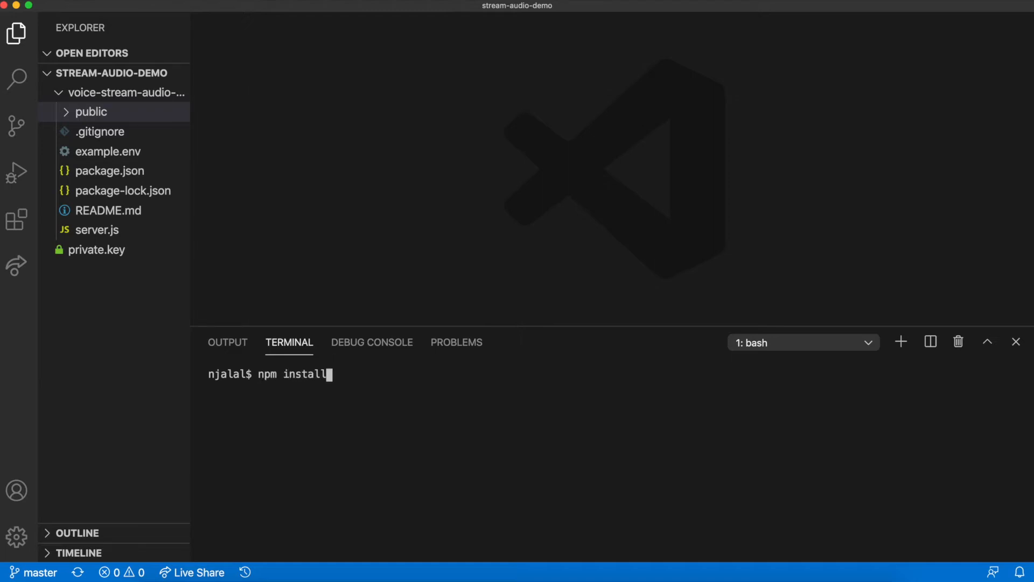
key("Return")
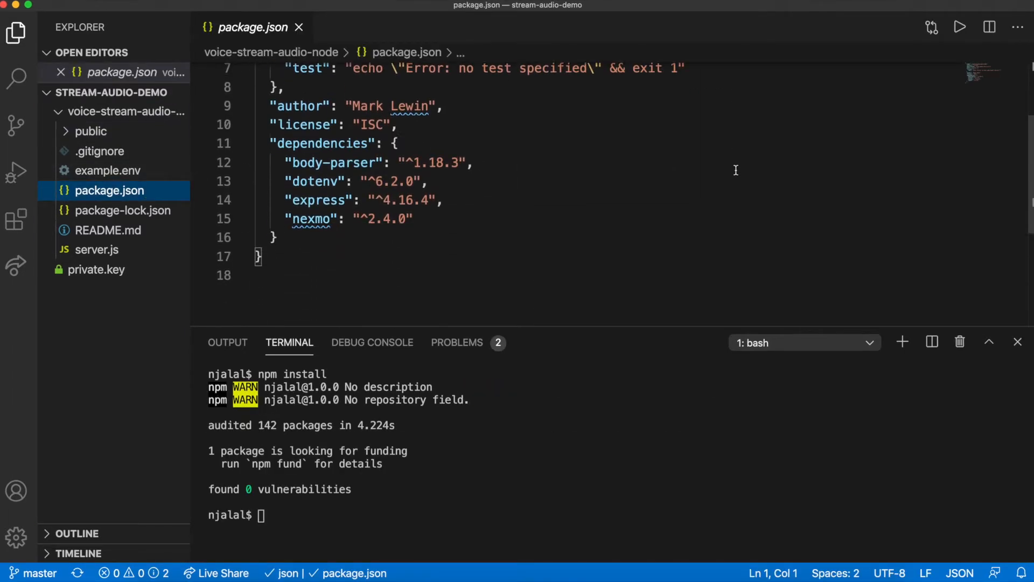
scroll("down", 3)
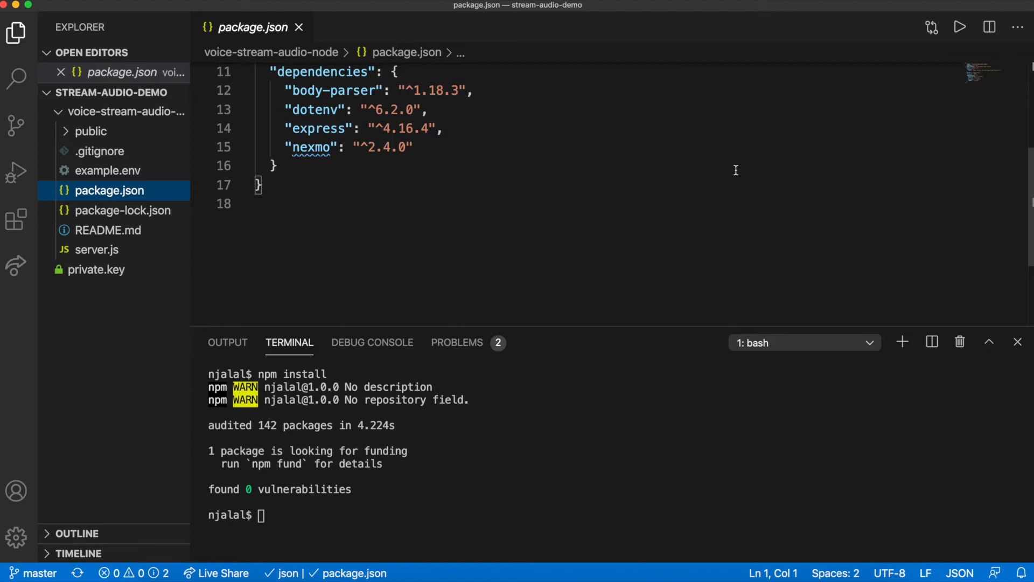
left_click(298, 27)
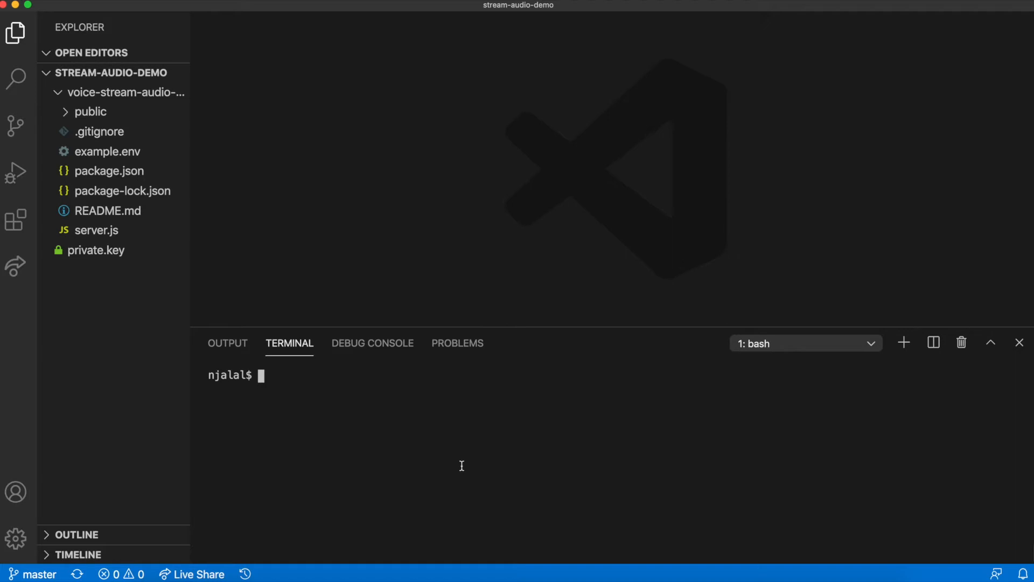
Step: Start an ngrok tunnel on http 3000 and add a second terminal alongside it
type("ngrok")
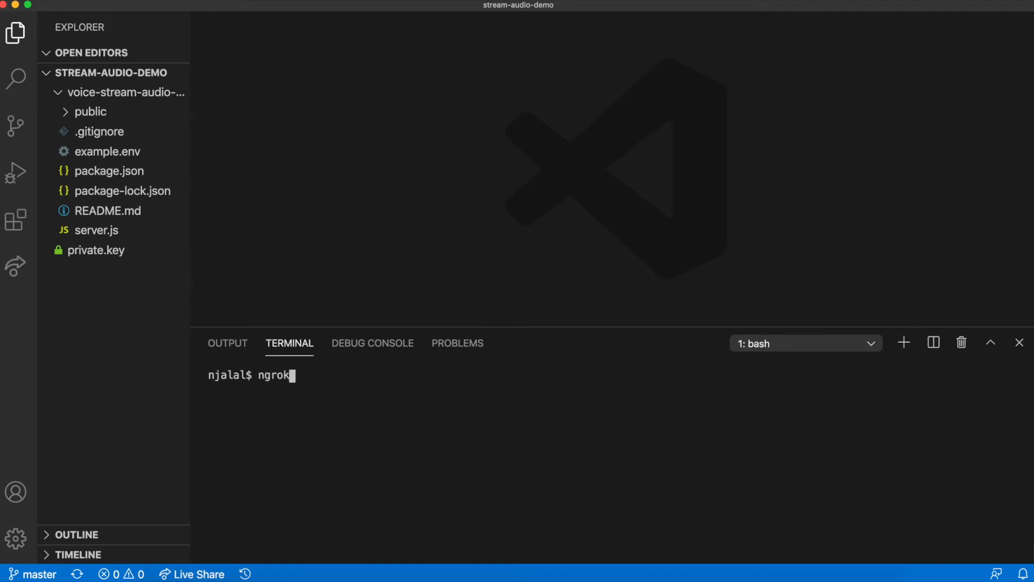
type("http 3000")
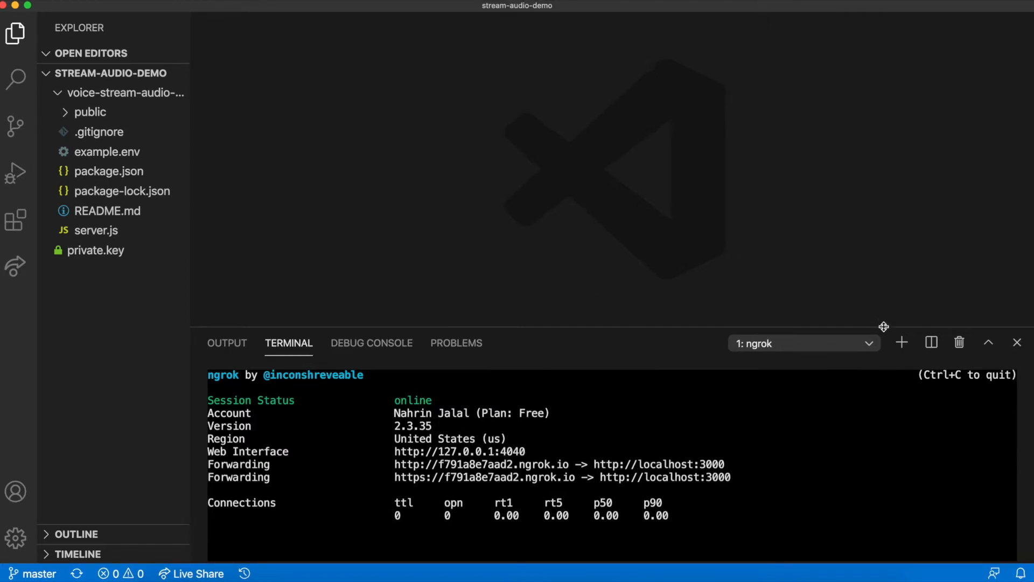
mouse_move(891, 336)
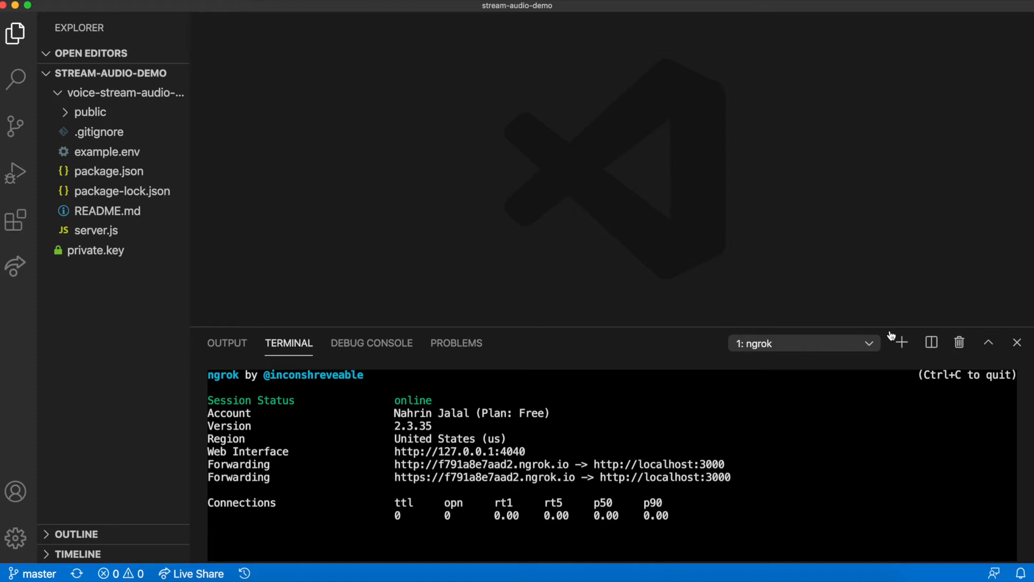
left_click(900, 342)
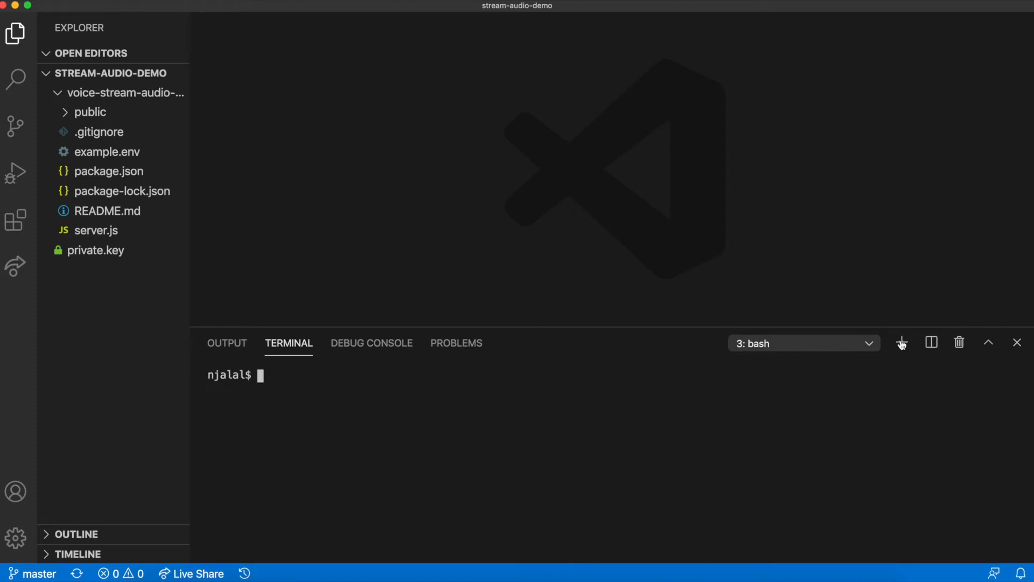
mouse_move(812, 386)
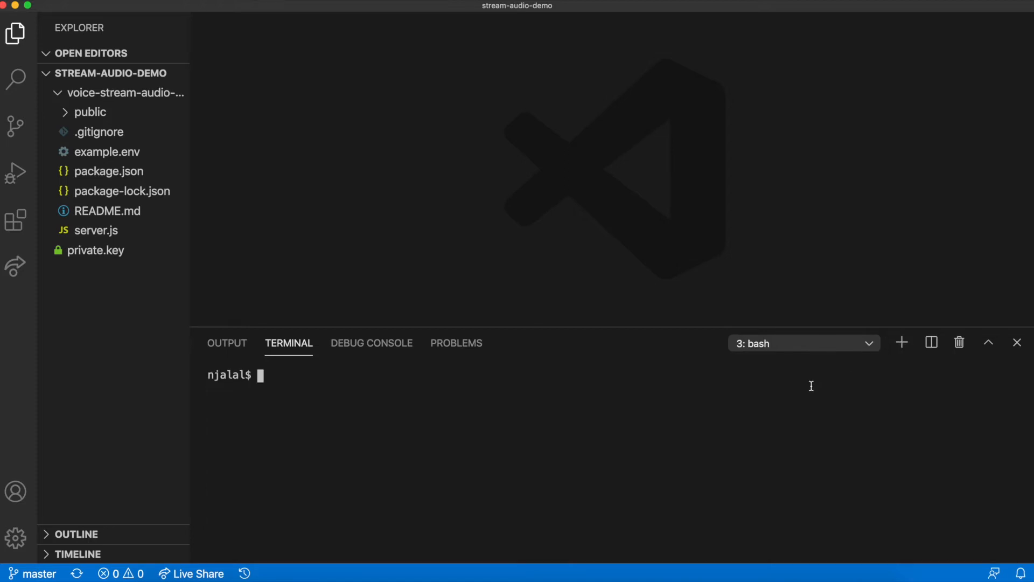
Step: Create the .env file with touch, paste the Nexmo variables, and bring up public/answer.json
type("touch .env")
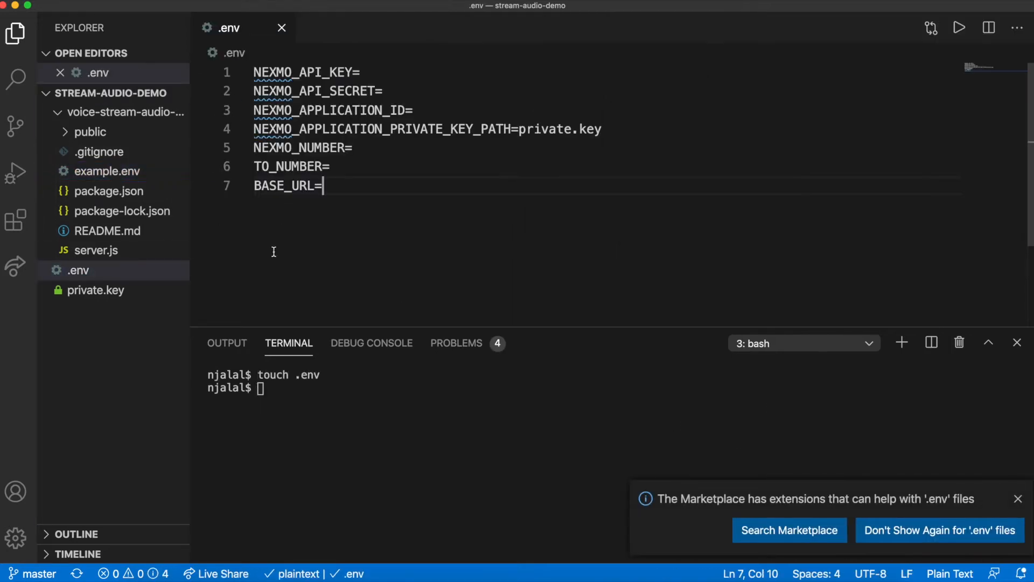
left_click(1018, 499)
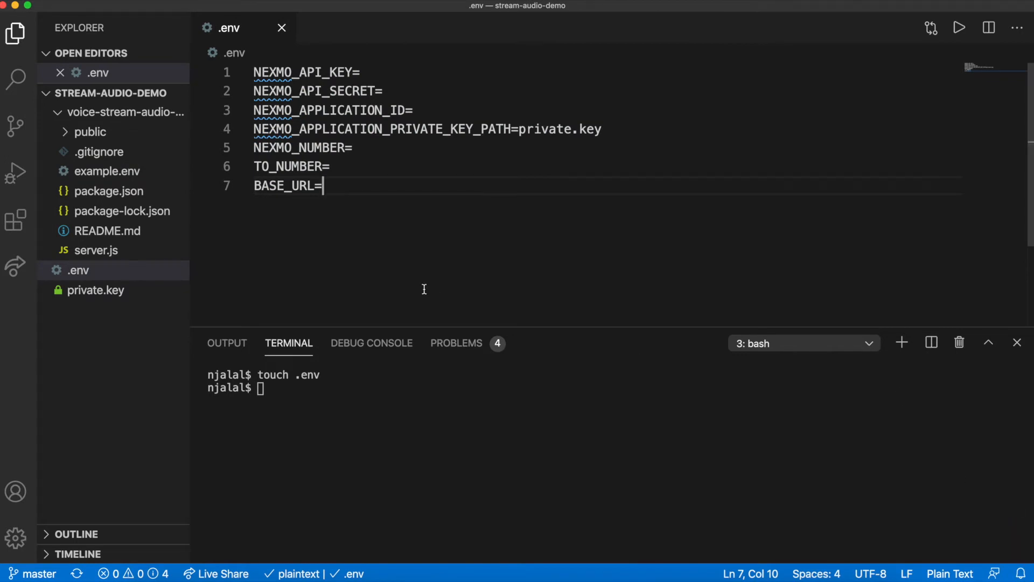
left_click(113, 152)
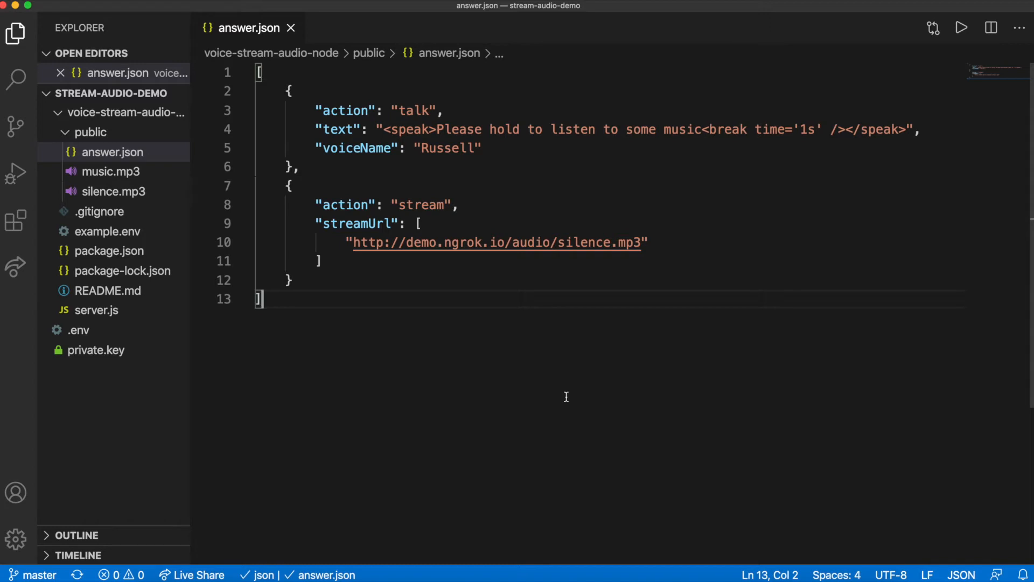
mouse_move(511, 260)
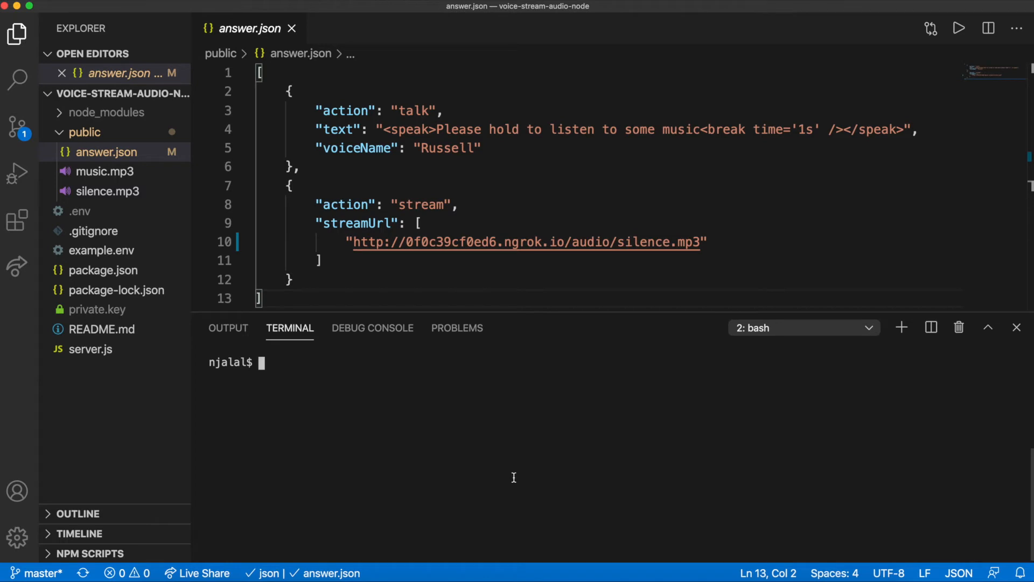
Step: Launch the app with node server.js in the terminal
type("node serv")
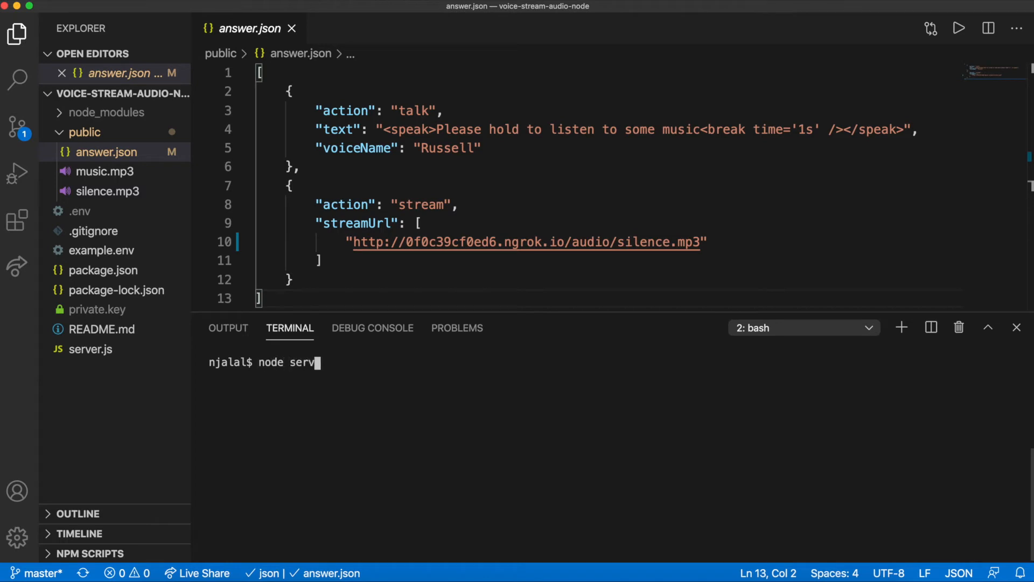
type("er.js")
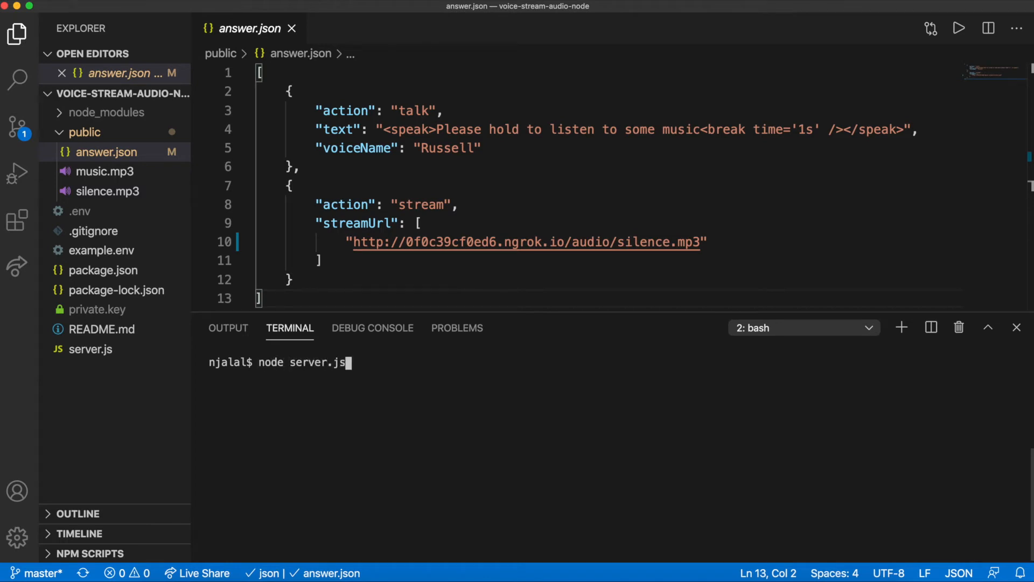
key("Return")
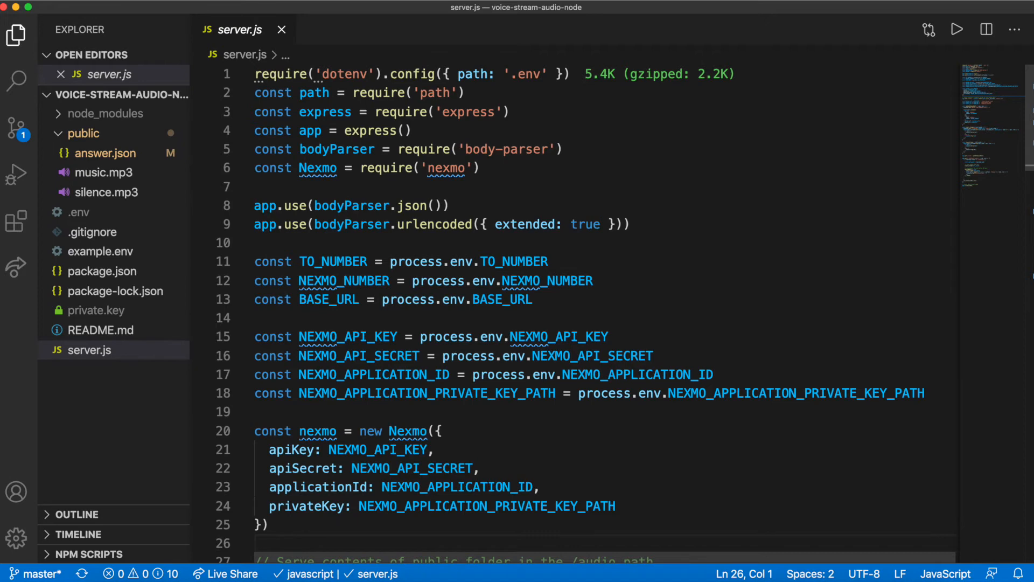
Step: Reopen answer.json from the public folder beside server.js to review the call actions
left_click(107, 153)
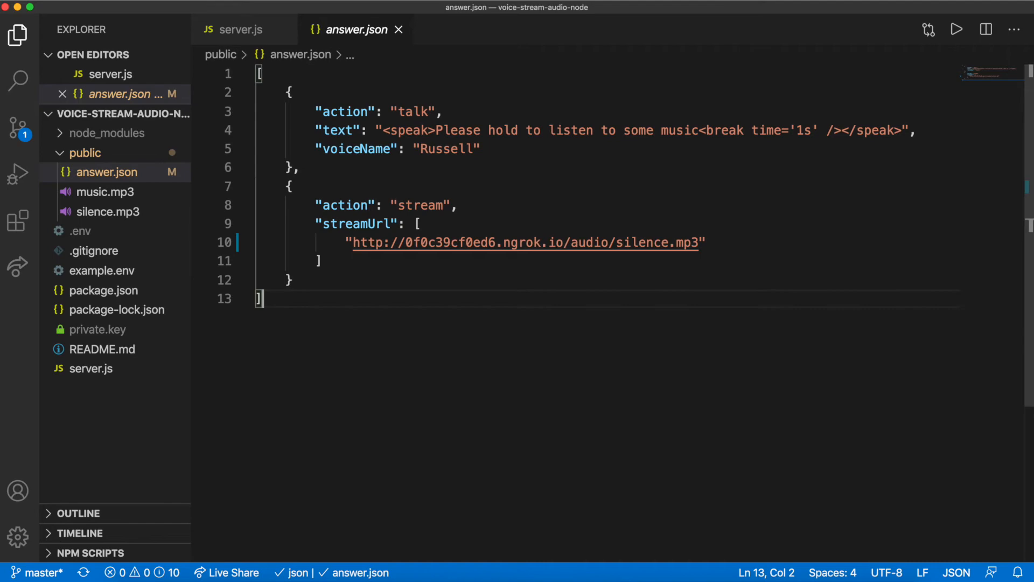
Step: Close answer.json and scroll server.js to the URLs, makeOutboundCall and start_stream
left_click(239, 29)
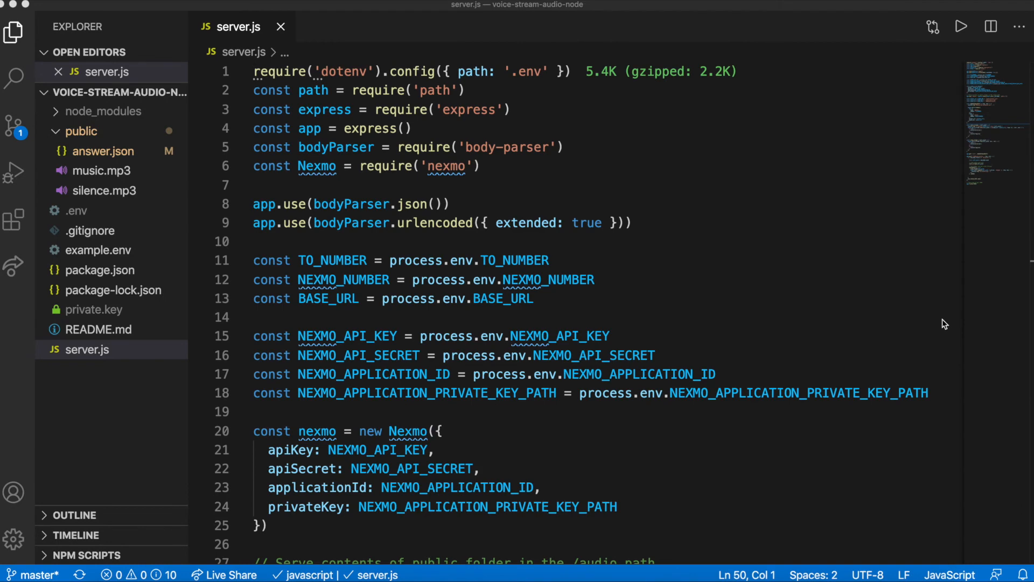
scroll("down", 3)
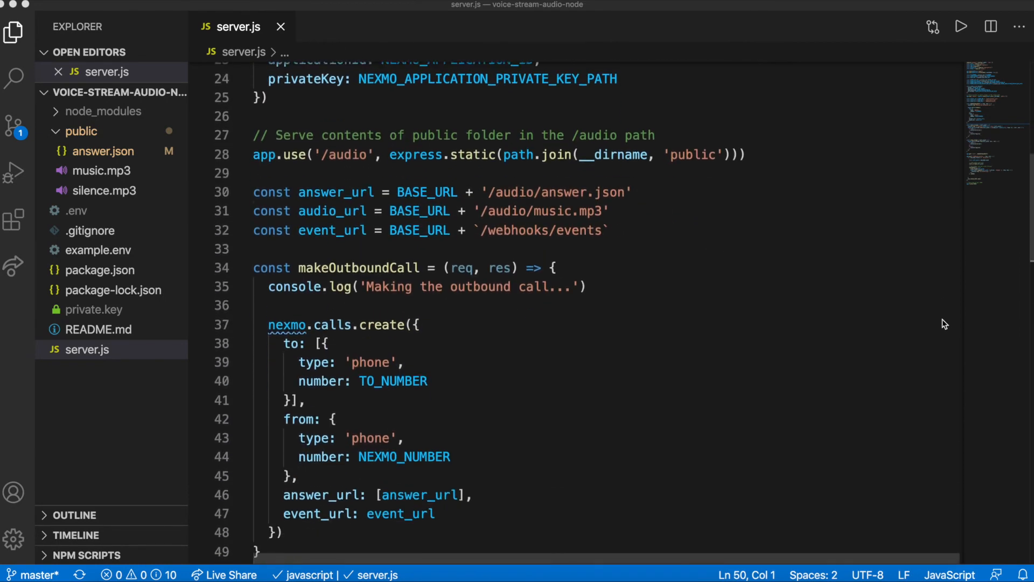
scroll("down", 3)
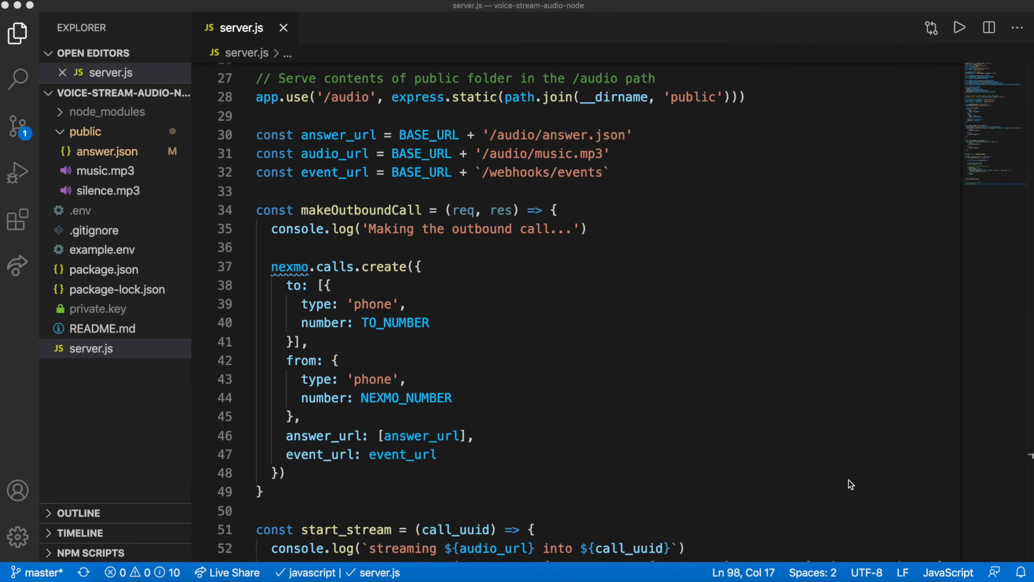
Step: Scroll server.js past start_stream and stop_stream down to the /call route
scroll("down", 3)
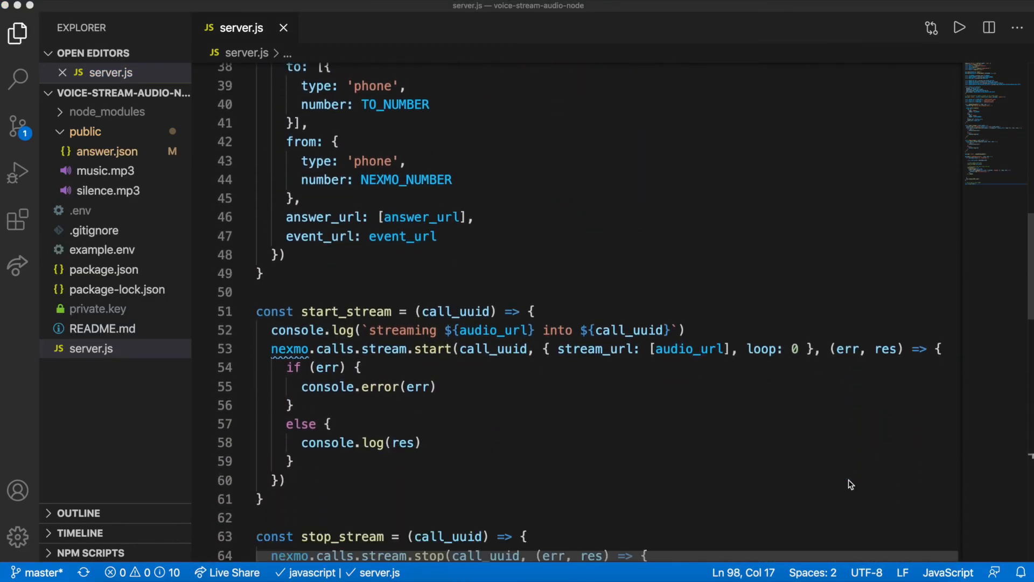
scroll("down", 3)
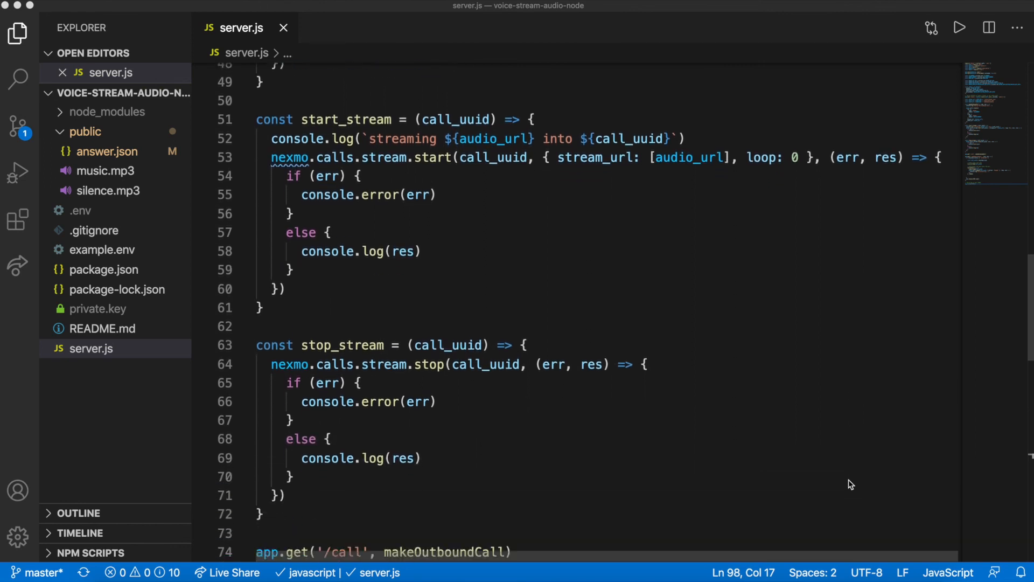